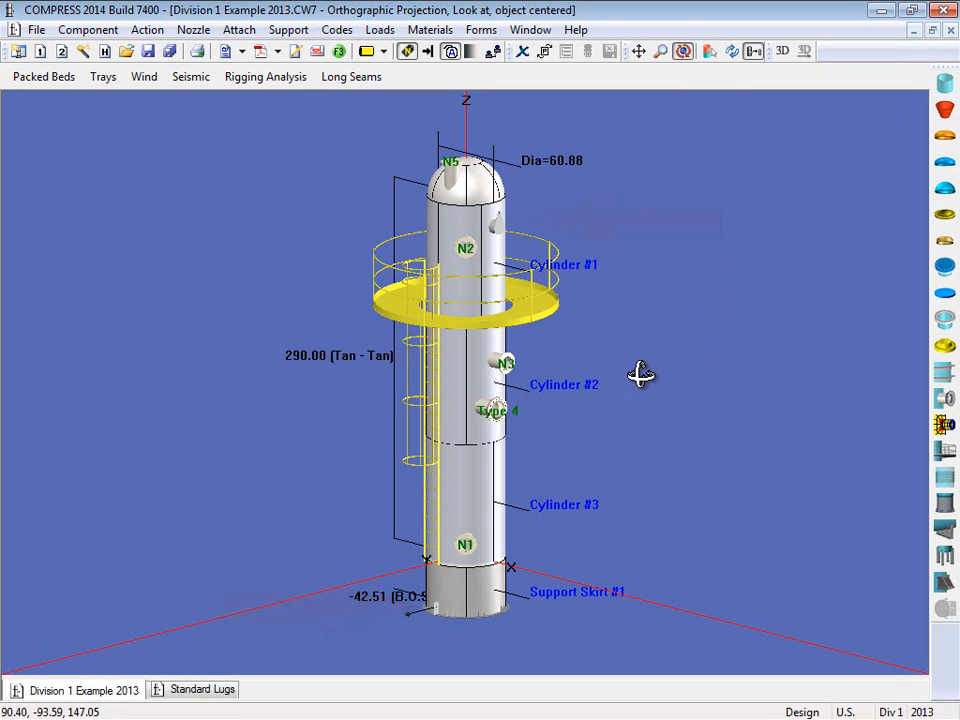
Orbit the vessel view away and back toward its original angle
left_click_drag(640, 375, 440, 220)
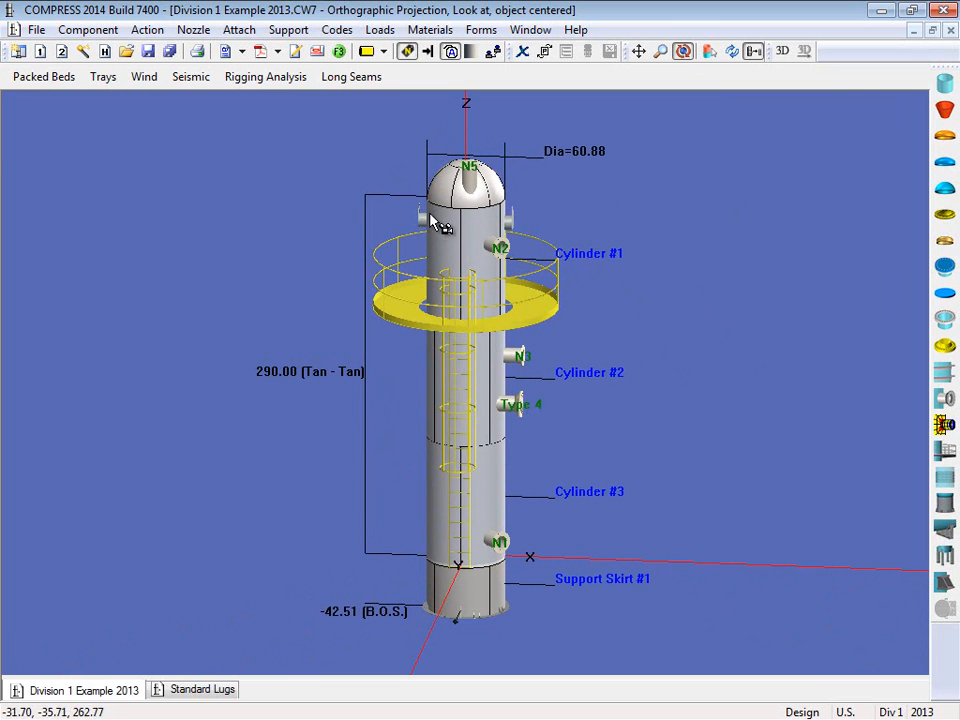
mouse_move(697, 432)
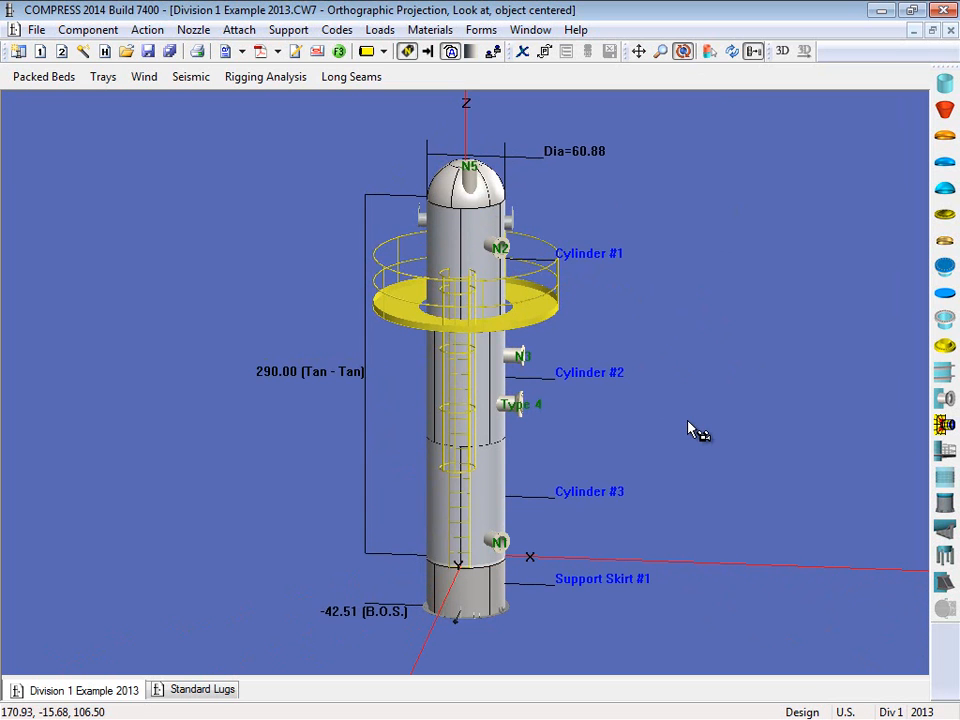
left_click_drag(695, 430, 560, 435)
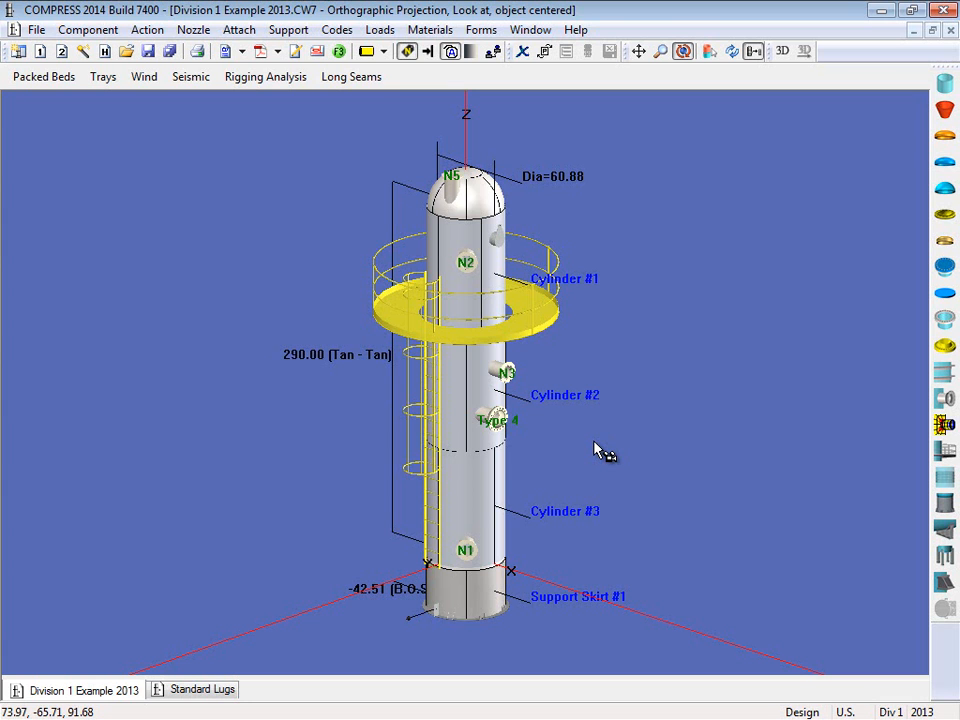
mouse_move(588, 360)
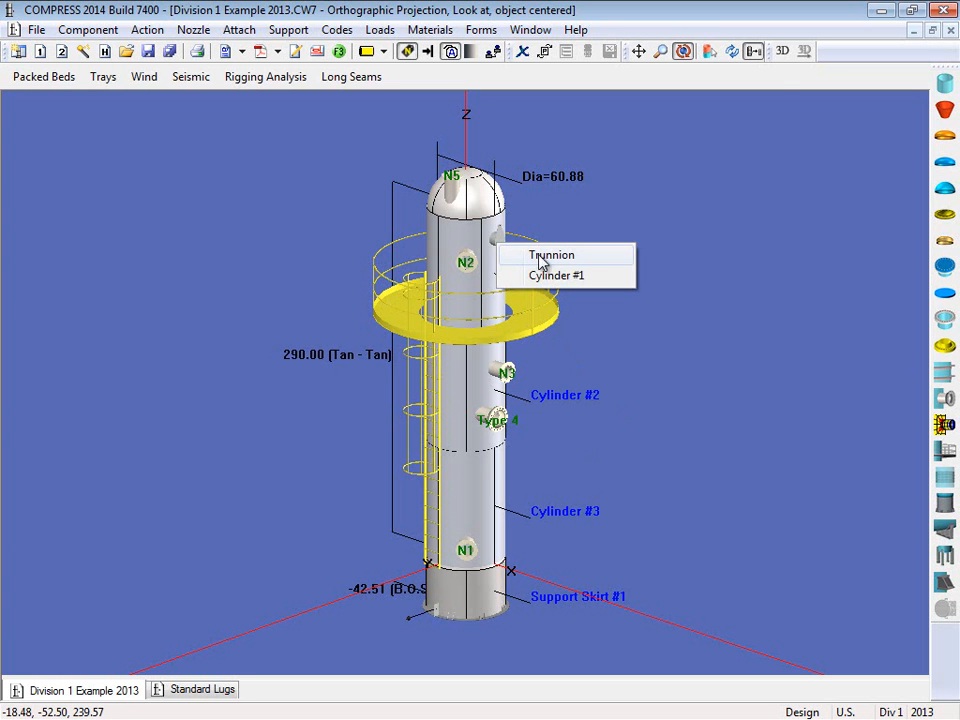
left_click(551, 254)
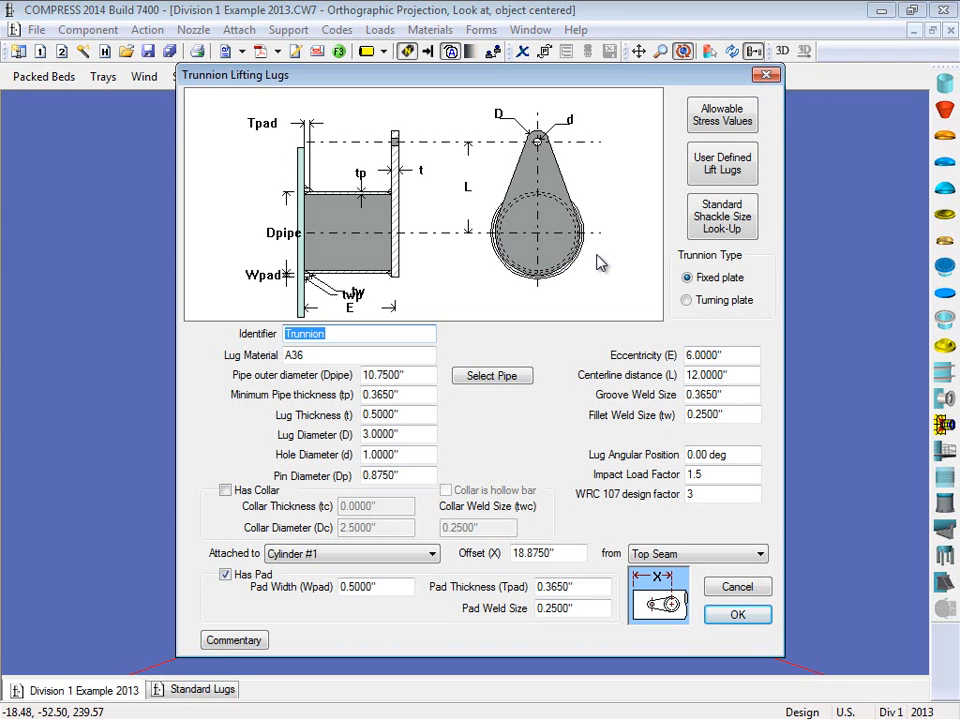
mouse_move(714, 307)
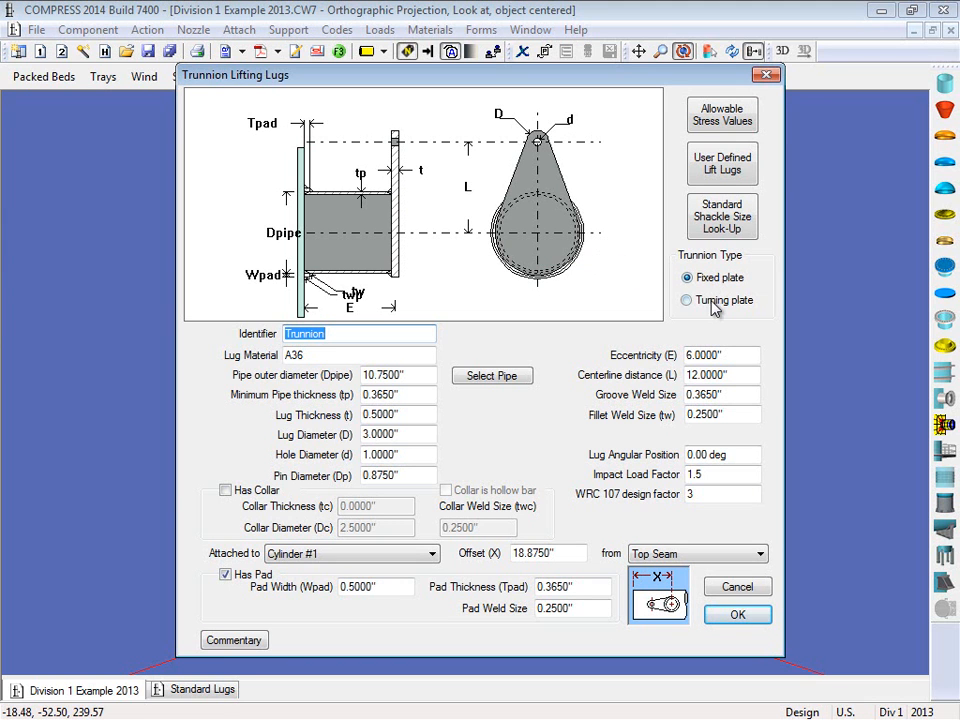
mouse_move(668, 323)
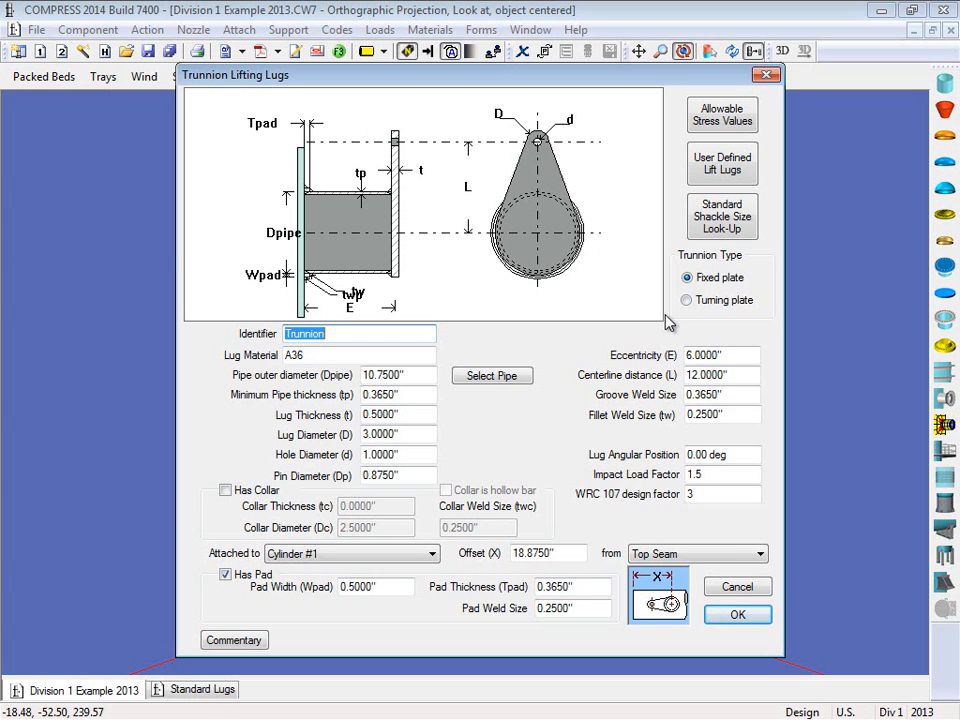
mouse_move(682, 478)
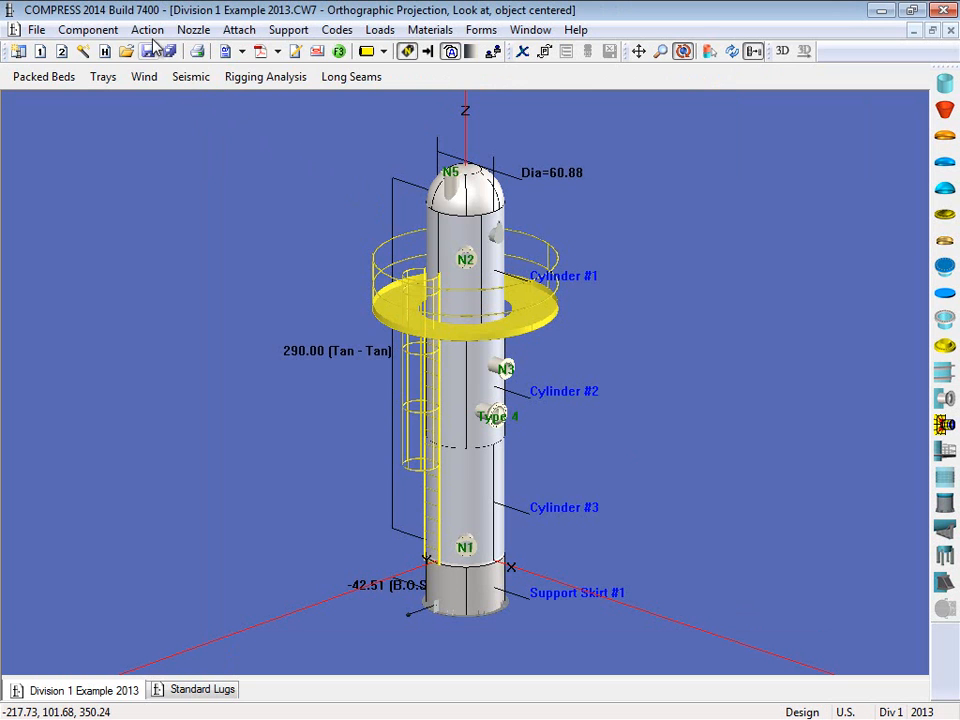
Delete the Trunnion lifting lug using Action > Delete, leaving the Tail lug
left_click(147, 29)
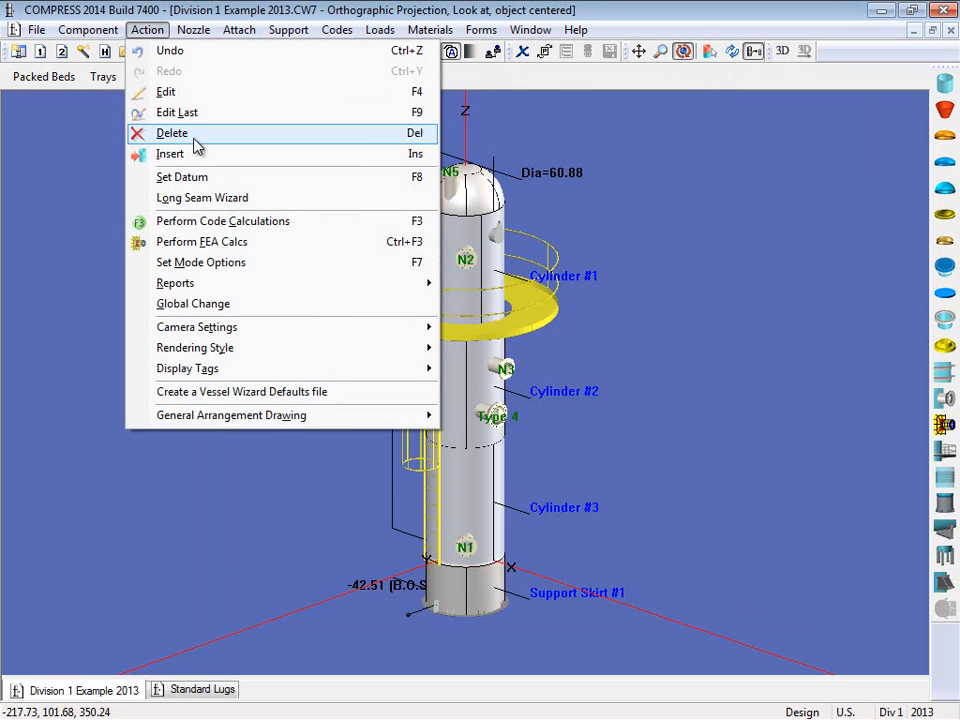
left_click(172, 132)
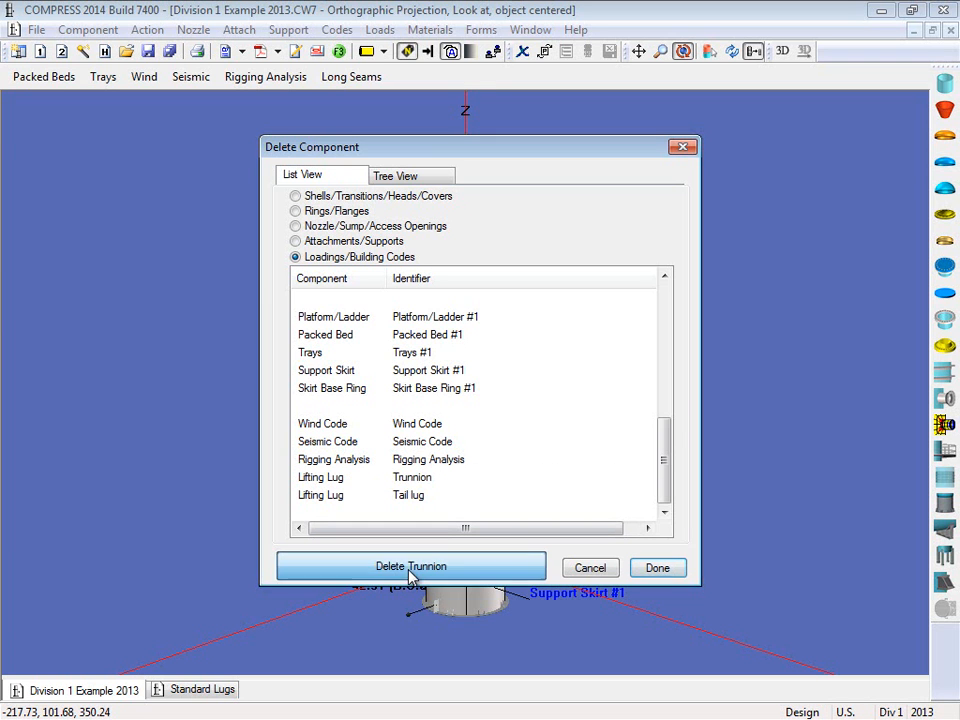
left_click(410, 566)
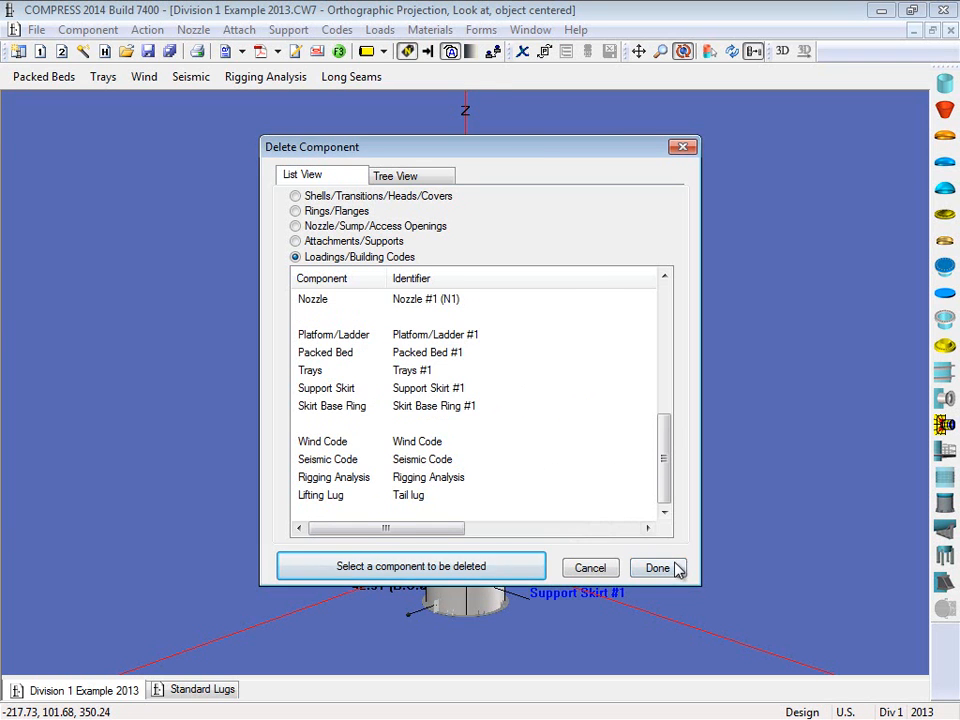
left_click(657, 568)
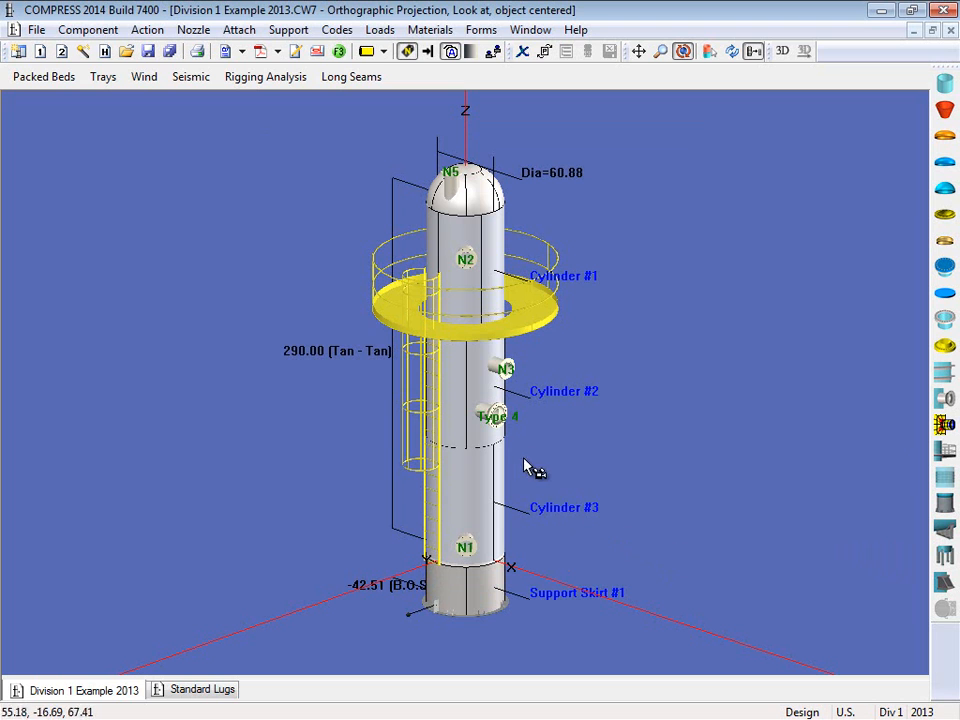
mouse_move(255, 70)
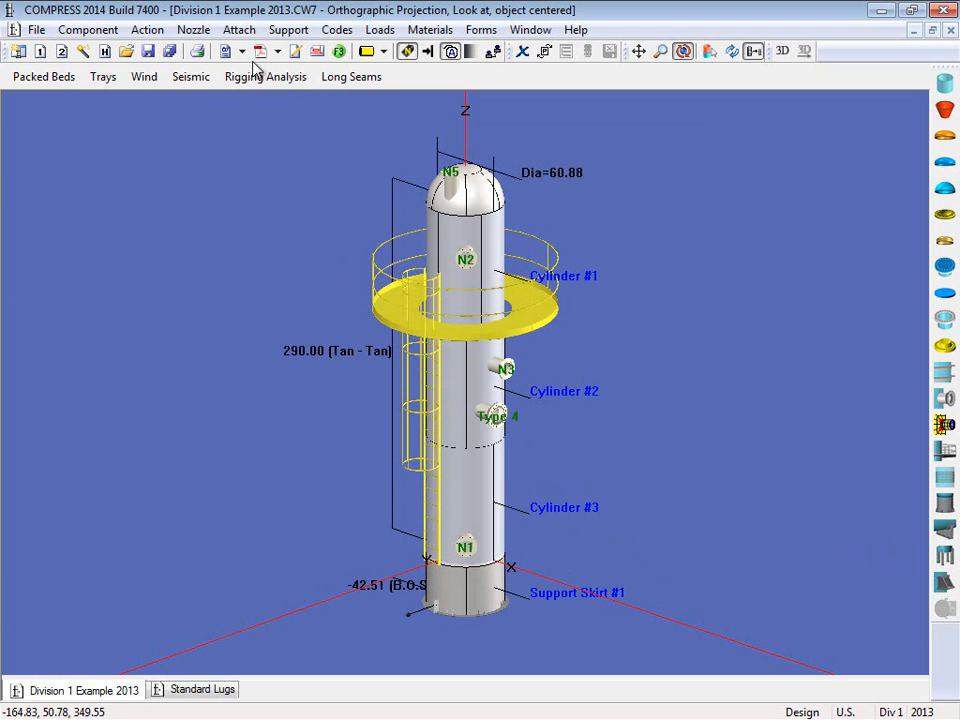
Attach a Top Ear Type lifting lug from the Attach menu
left_click(239, 29)
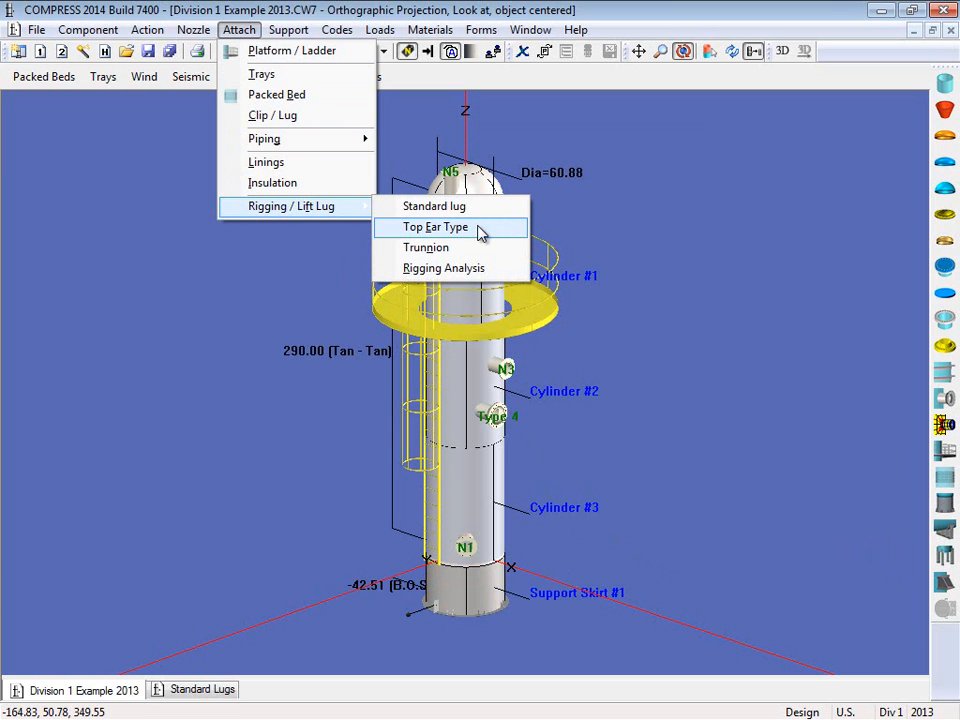
left_click(434, 226)
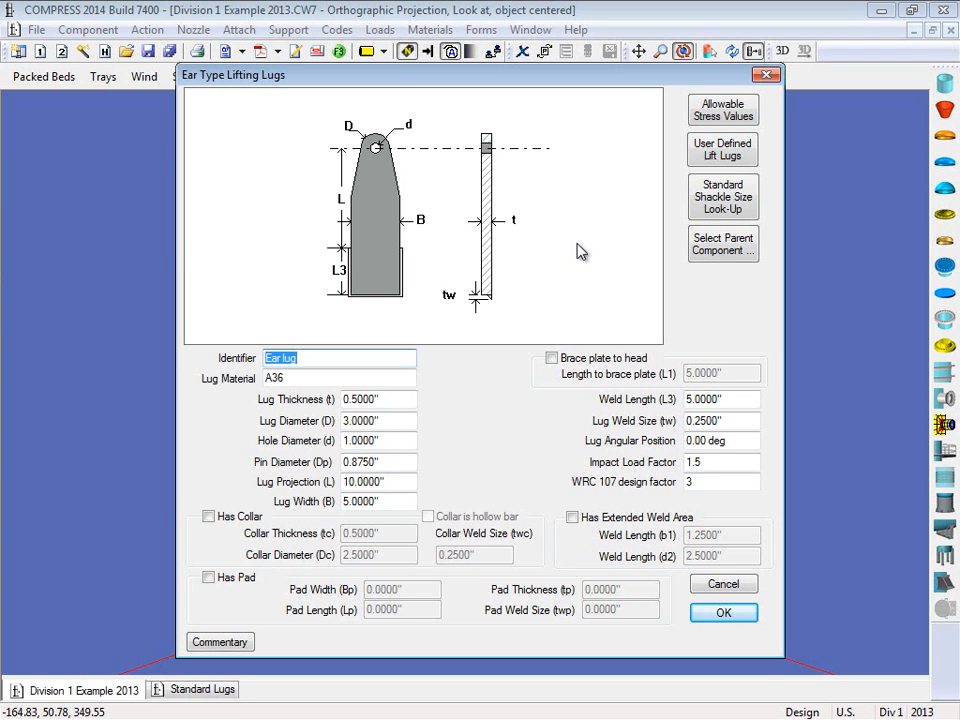
mouse_move(660, 490)
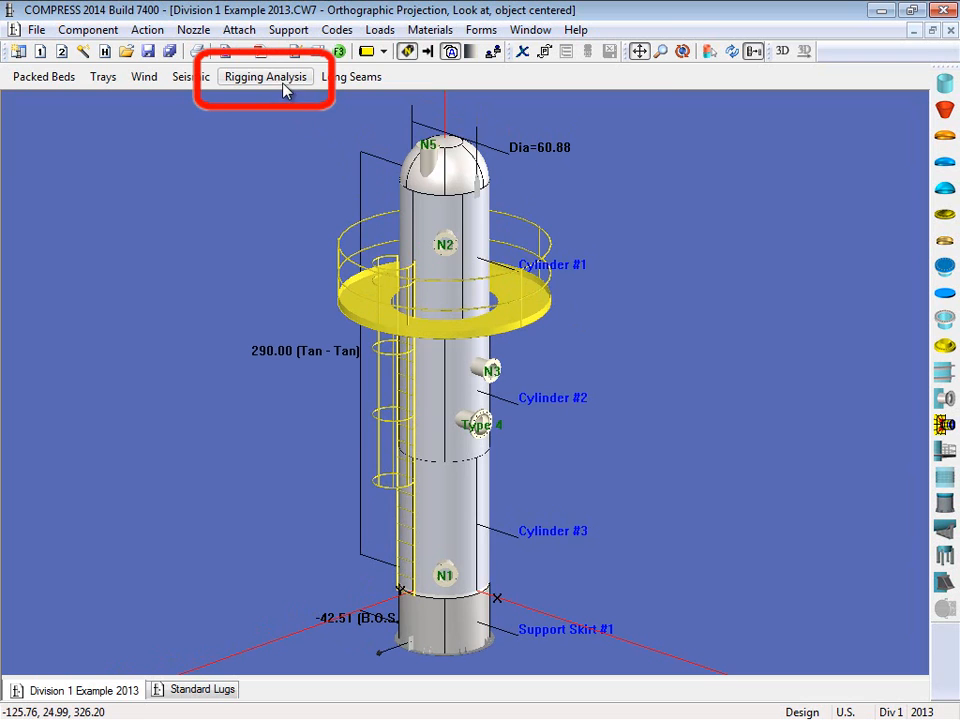
Open Rigging Analysis from the secondary toolbar
left_click(265, 77)
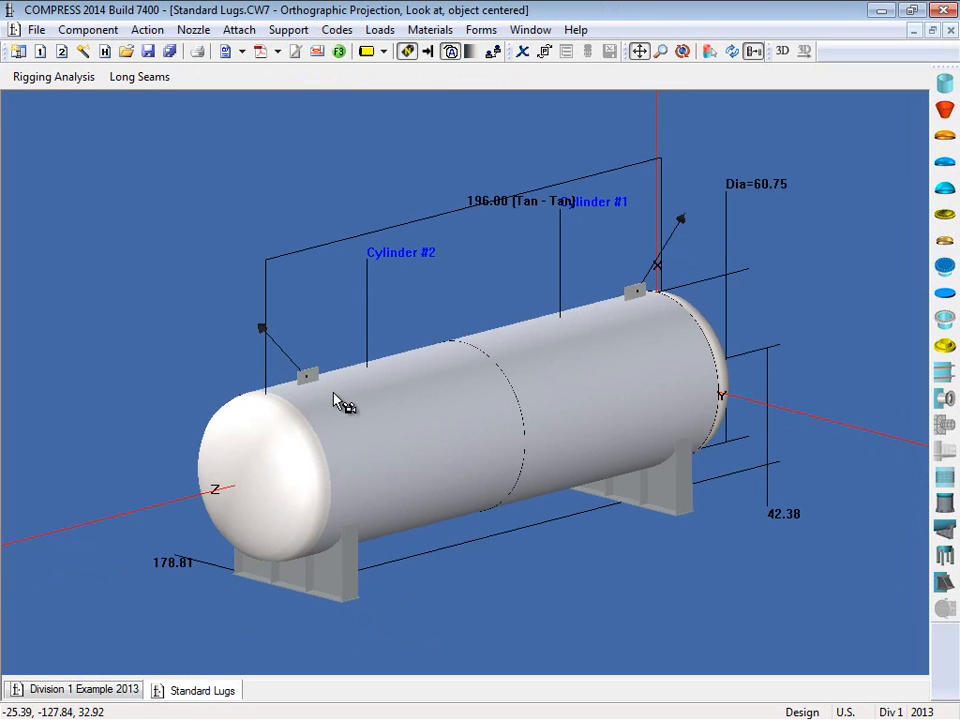
mouse_move(320, 388)
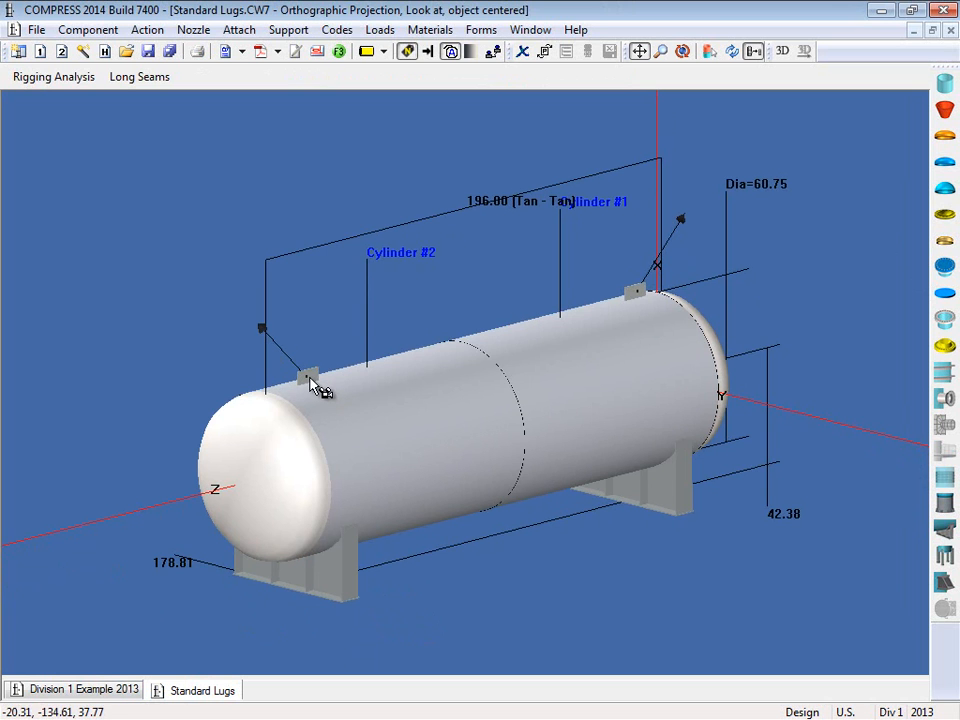
mouse_move(338, 388)
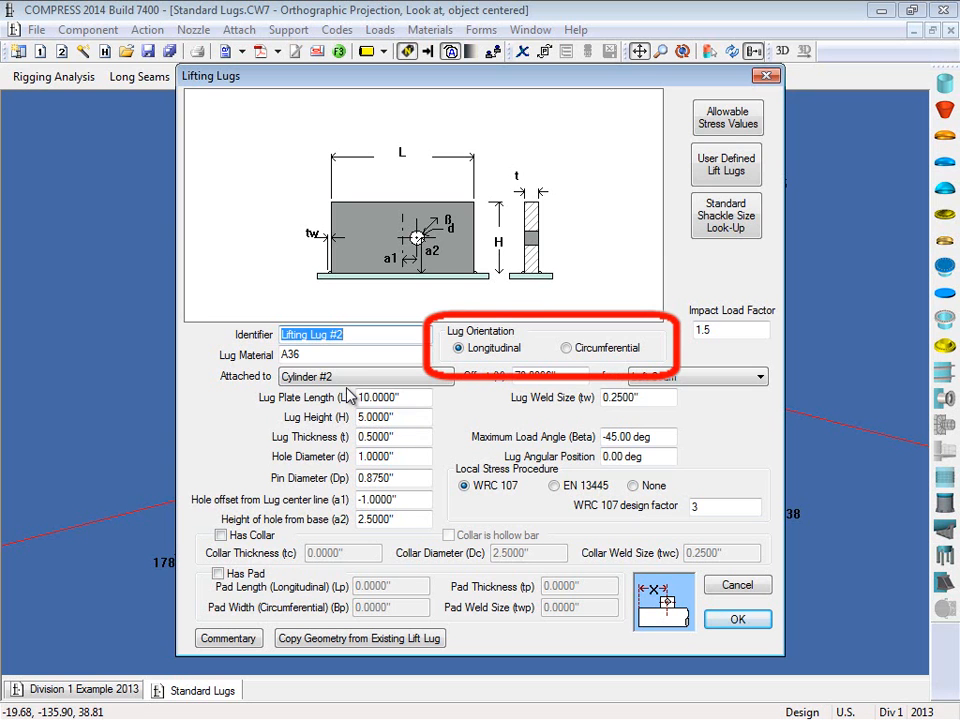
Set Lifting Lug #2 orientation to Longitudinal and confirm with OK
left_click(567, 347)
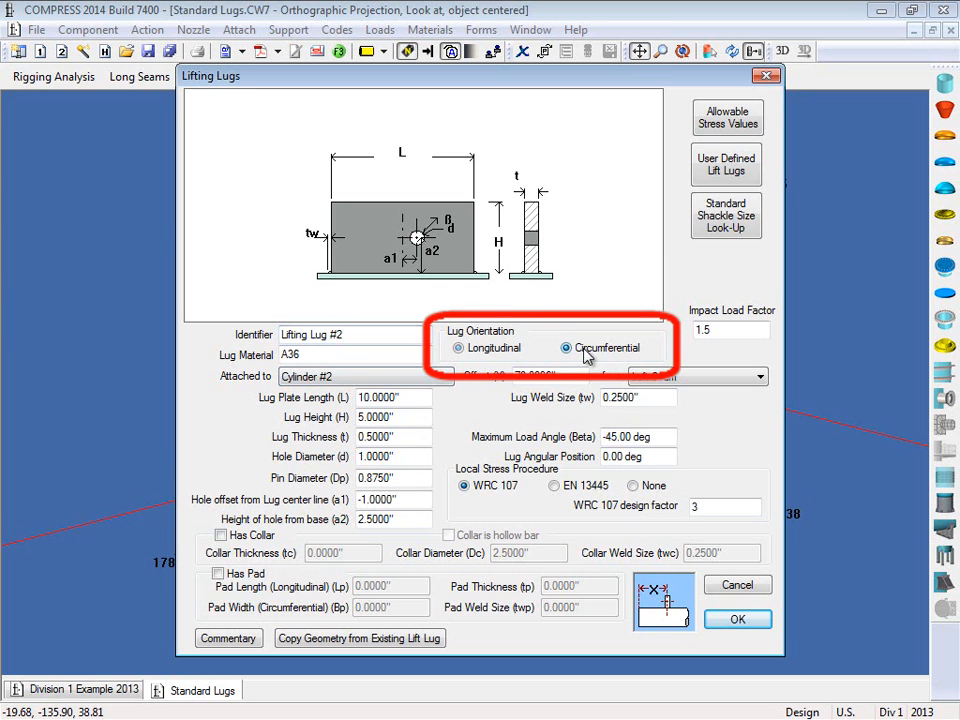
left_click(567, 347)
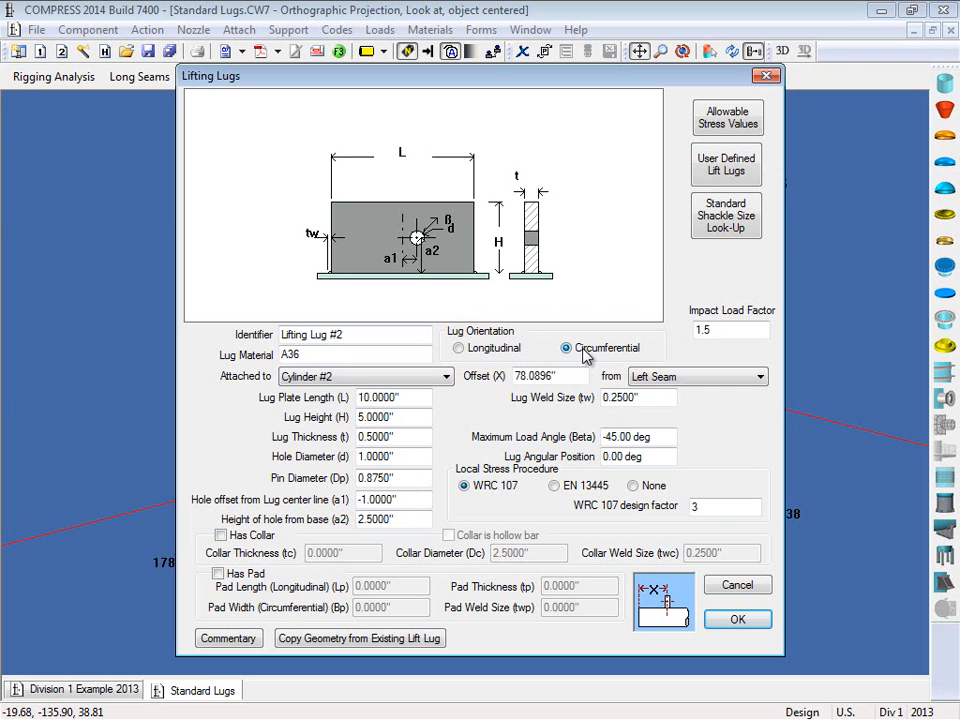
left_click(459, 347)
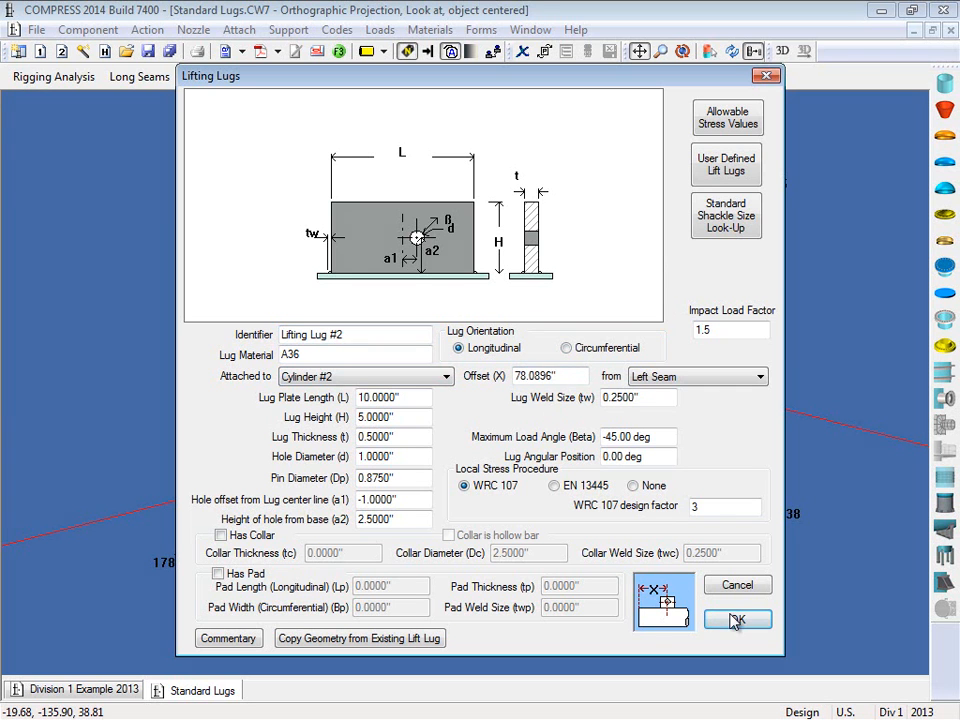
left_click(737, 619)
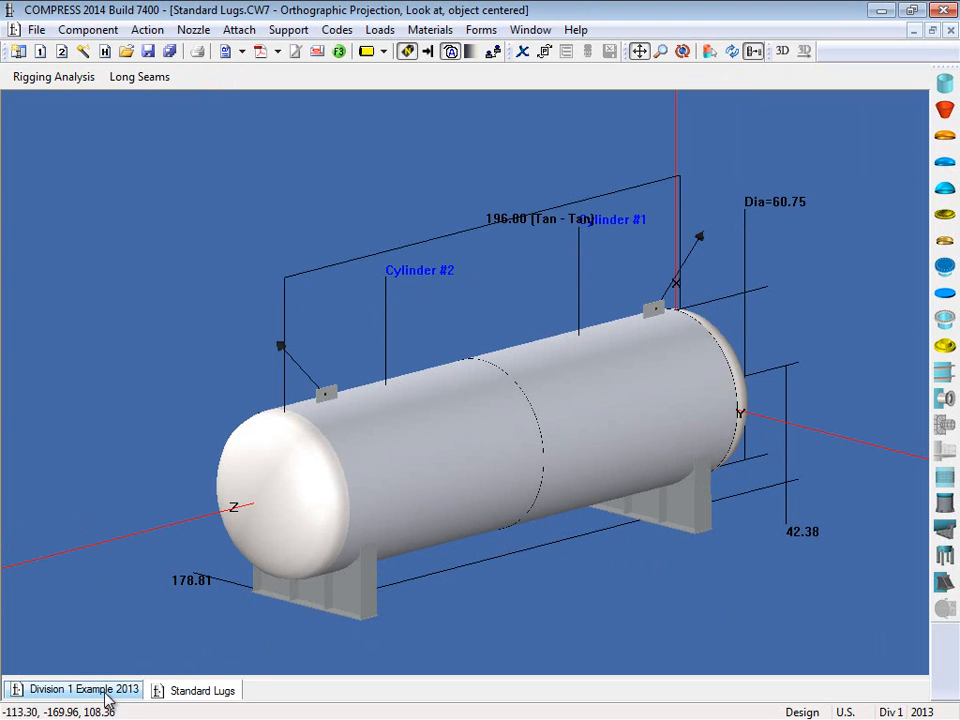
Switch to Division 1 Example 2013 and scroll the report index to the lug entries
left_click(85, 689)
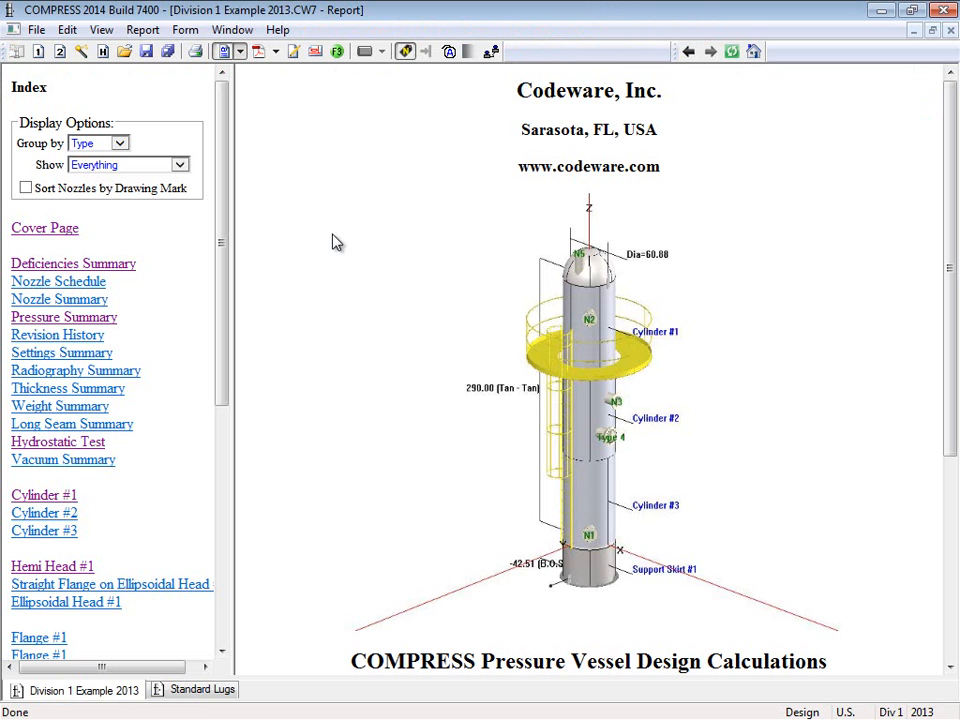
mouse_move(330, 240)
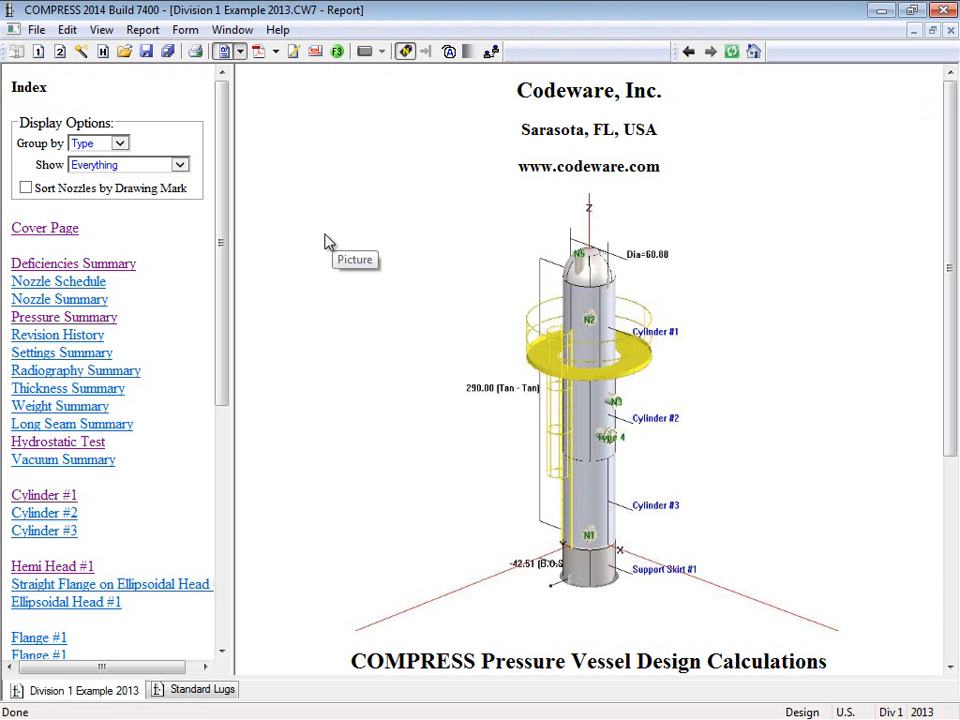
mouse_move(285, 230)
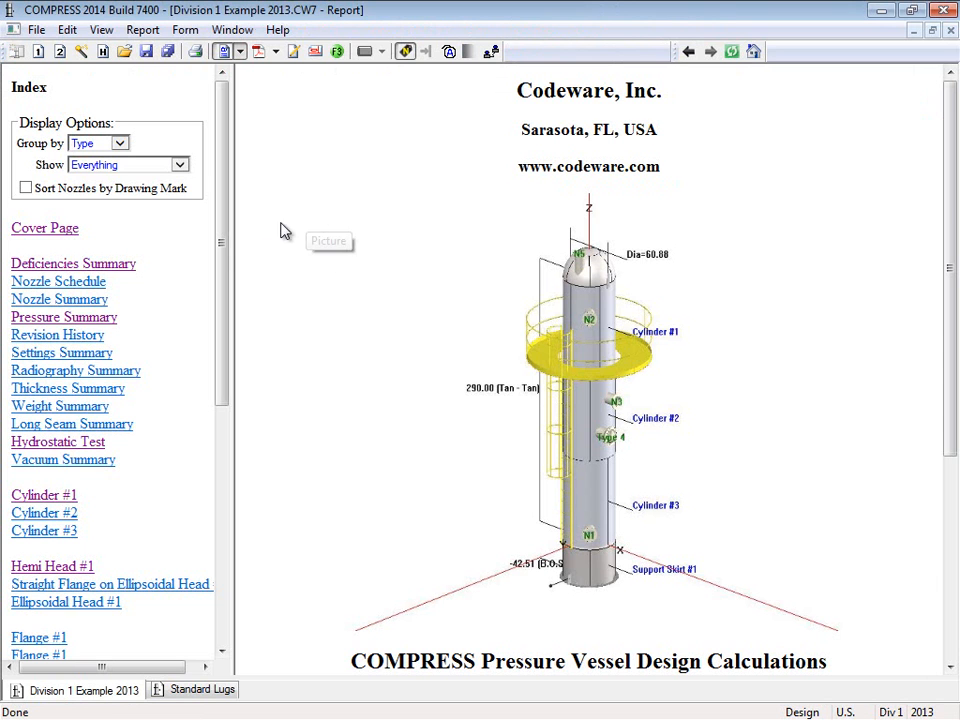
scroll("down", 3)
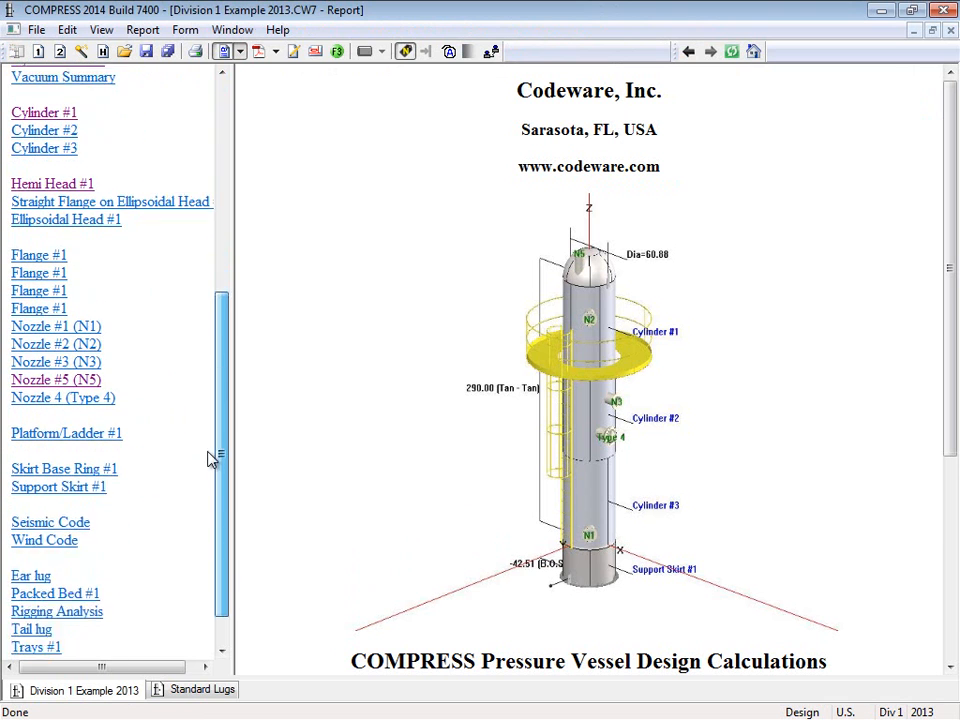
scroll("down", 3)
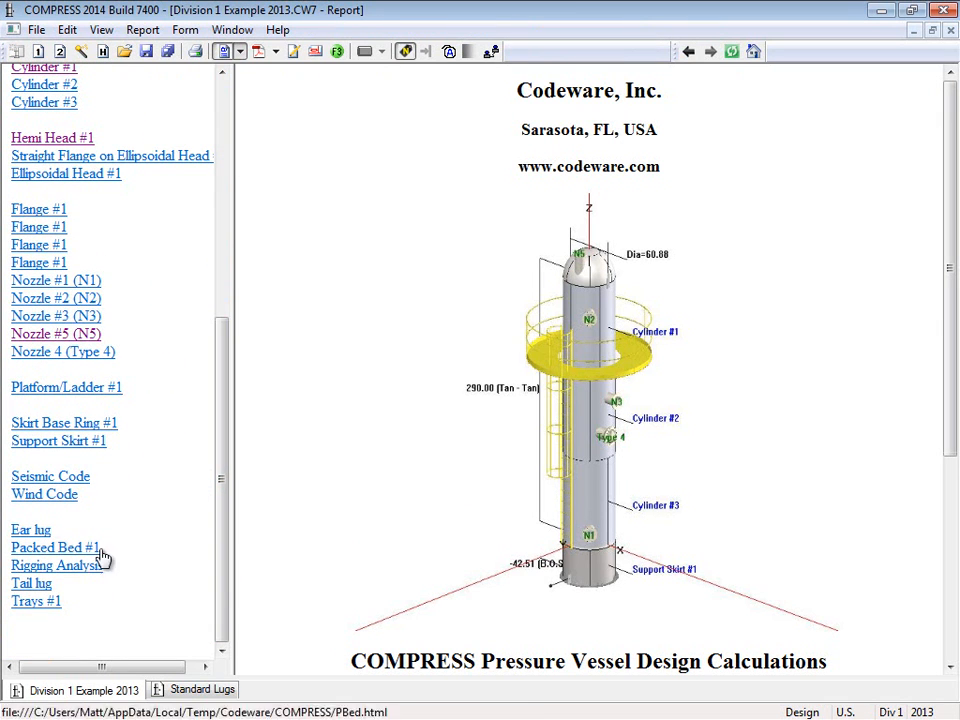
mouse_move(43, 555)
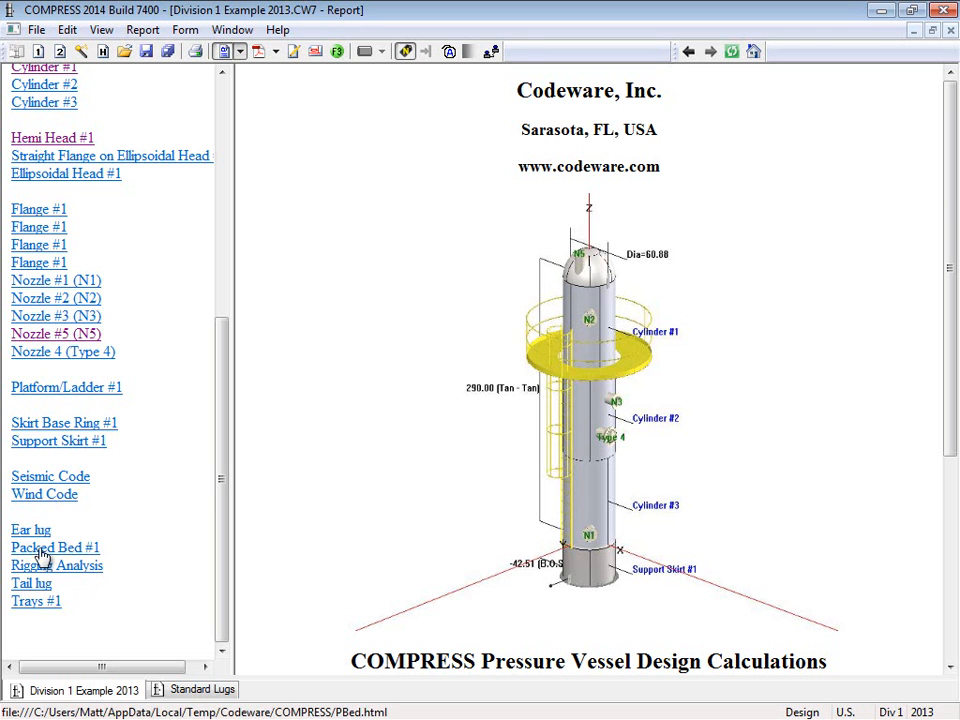
Open the Ear lug report section and scroll through its geometry and lift forces
left_click(30, 529)
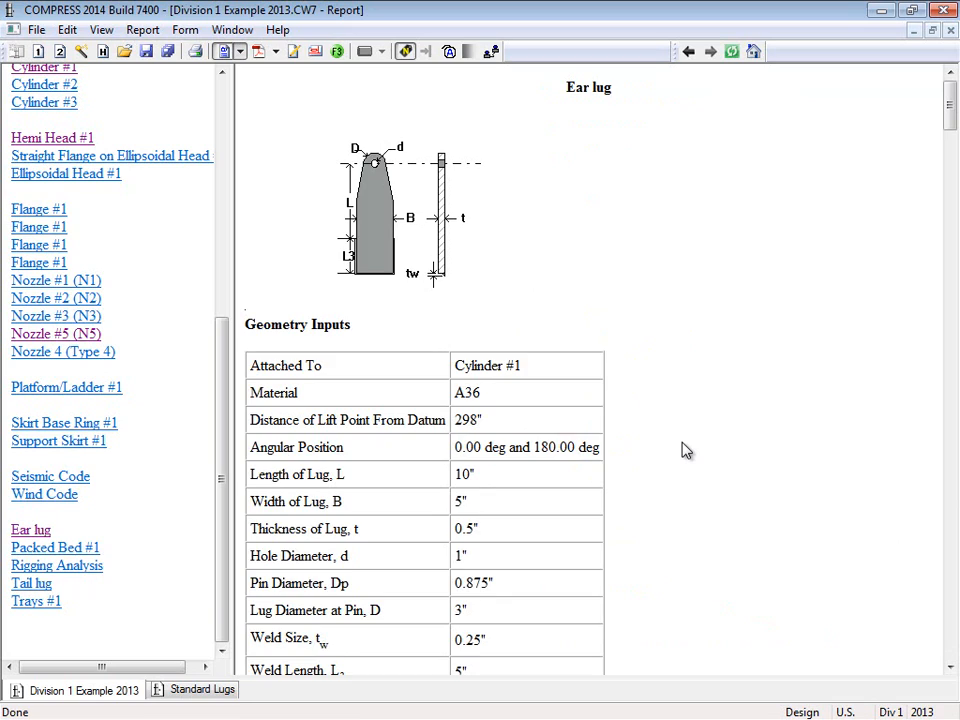
scroll("down", 3)
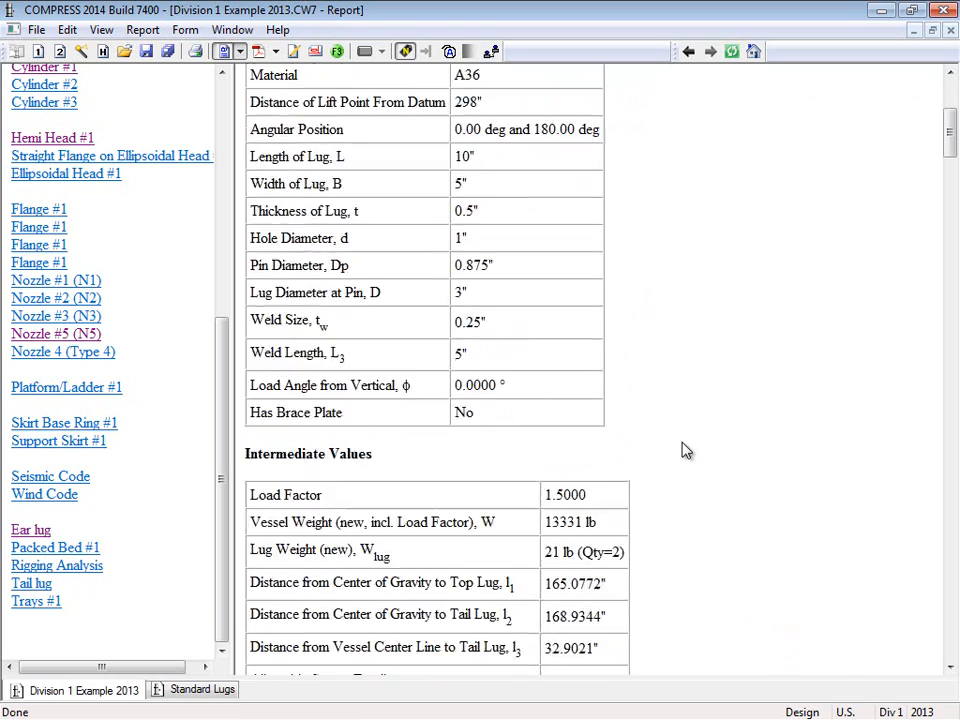
scroll("down", 3)
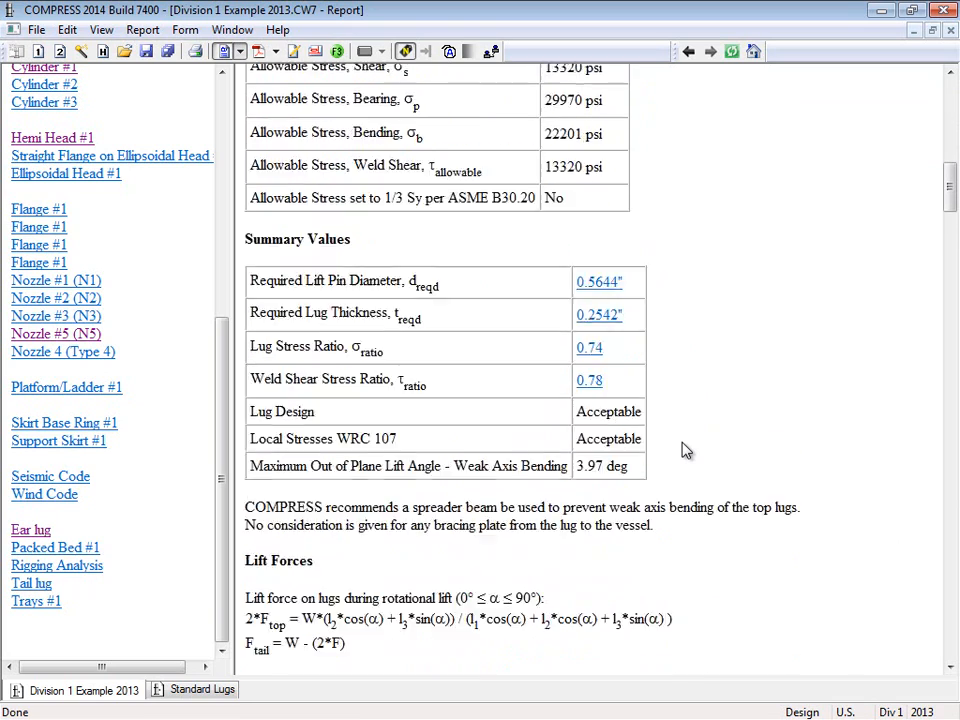
scroll("down", 3)
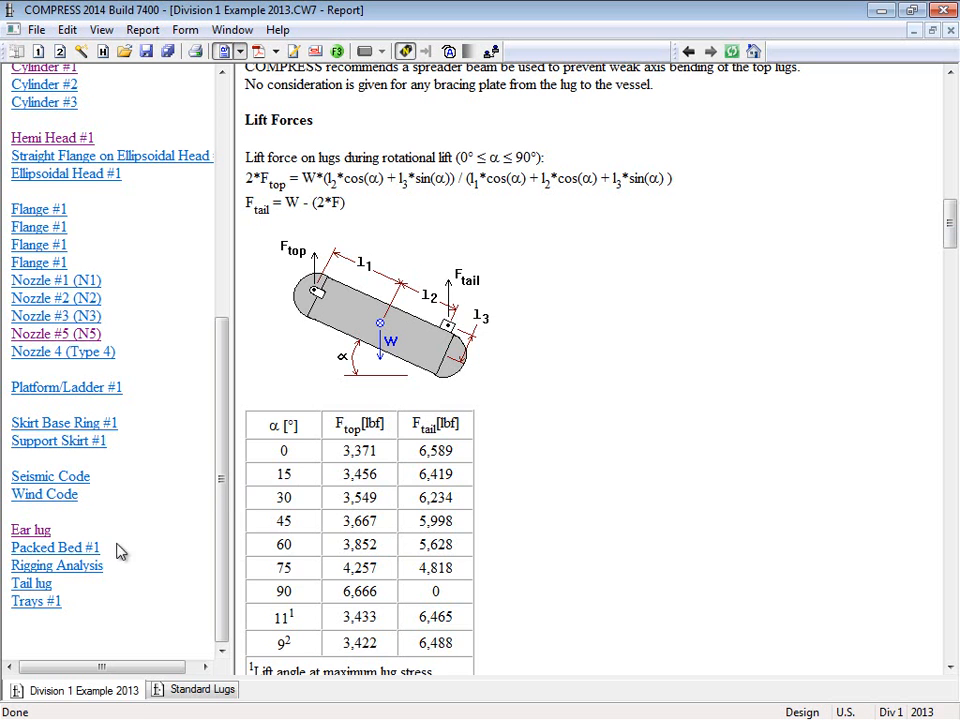
Open the Rigging Analysis section and scroll through its shear, moment and stress graphs
left_click(56, 565)
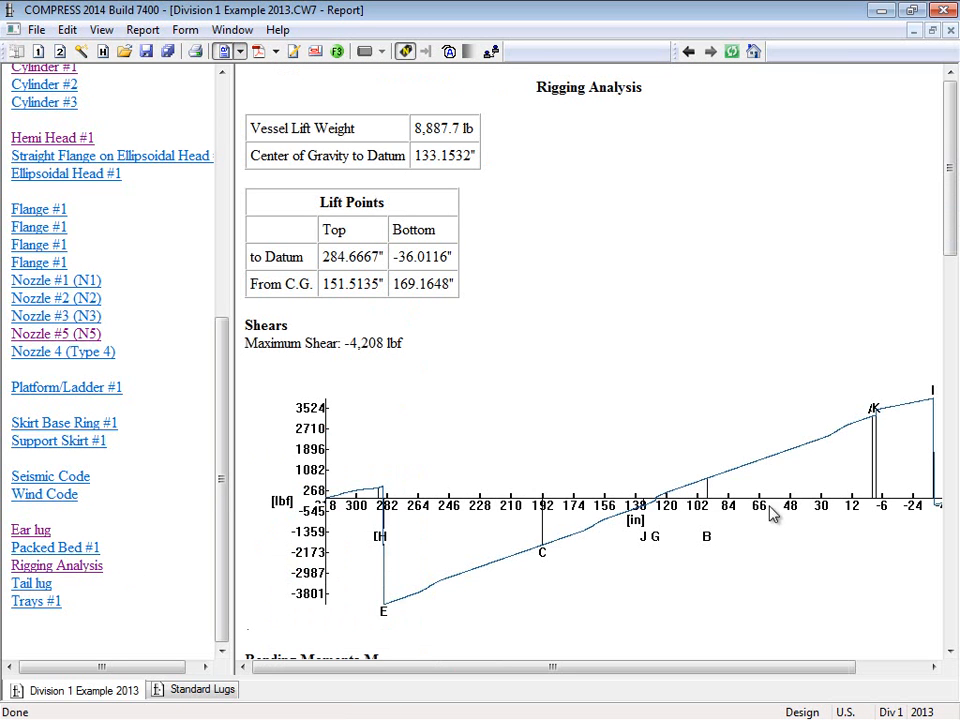
scroll("down", 3)
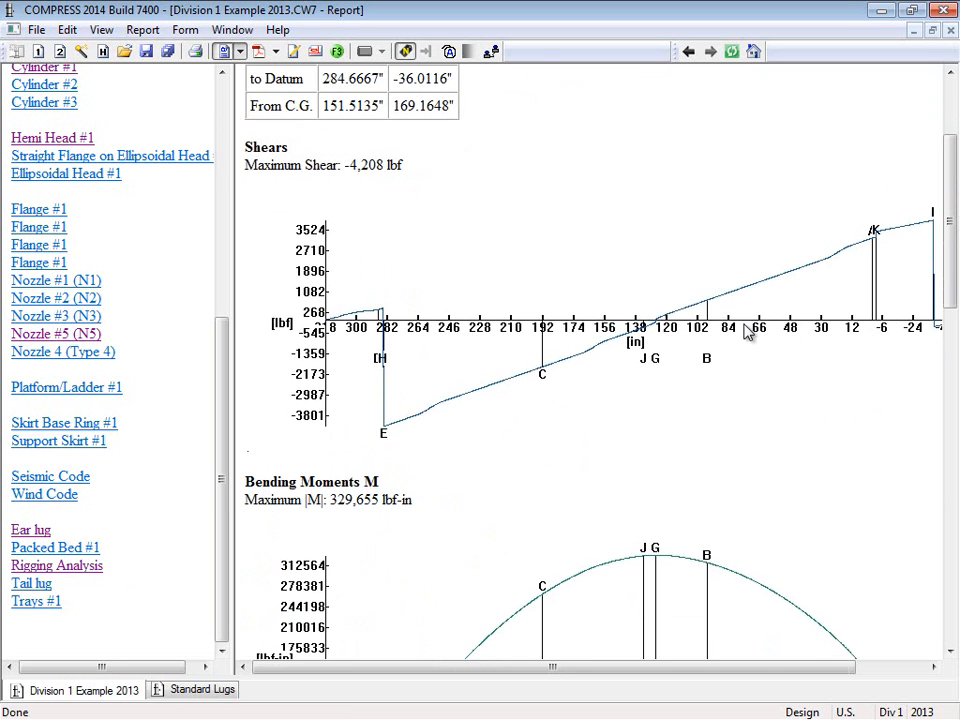
scroll("down", 3)
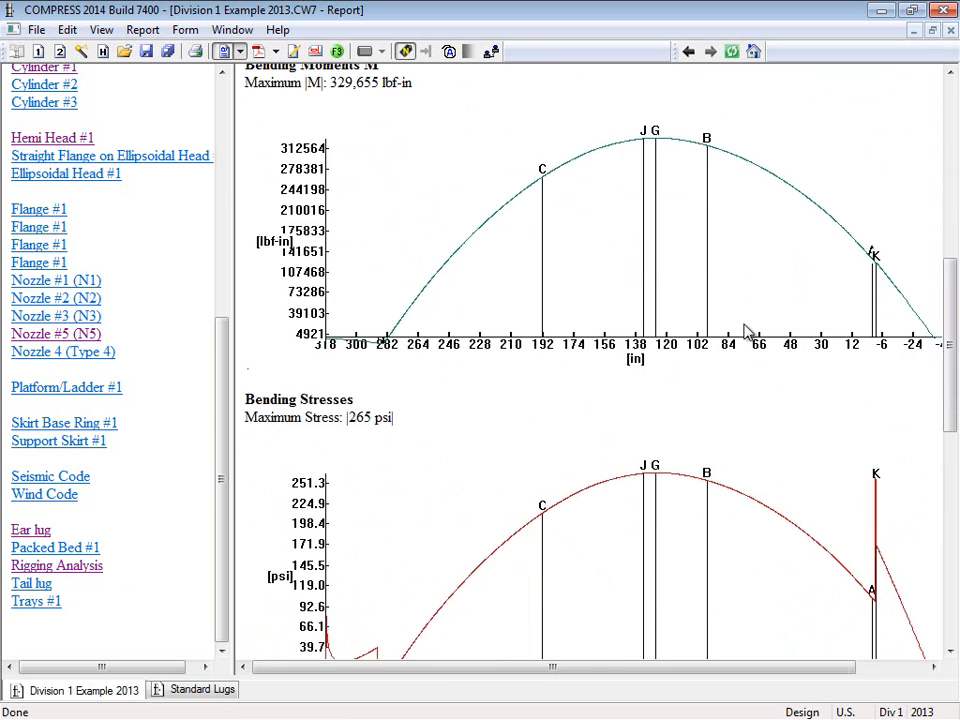
scroll("down", 3)
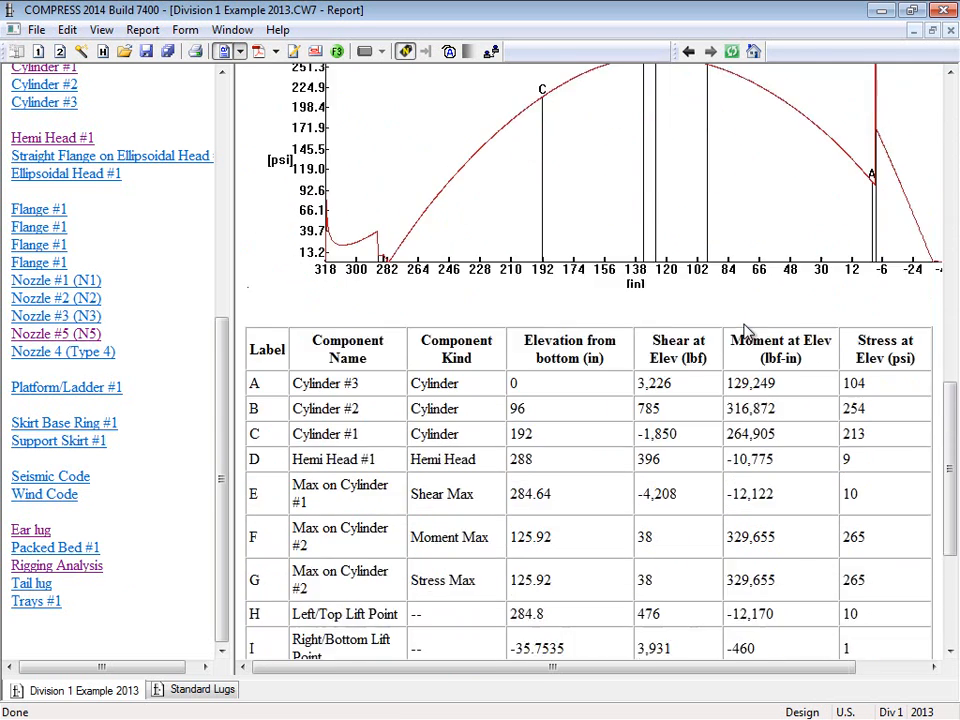
scroll("down", 3)
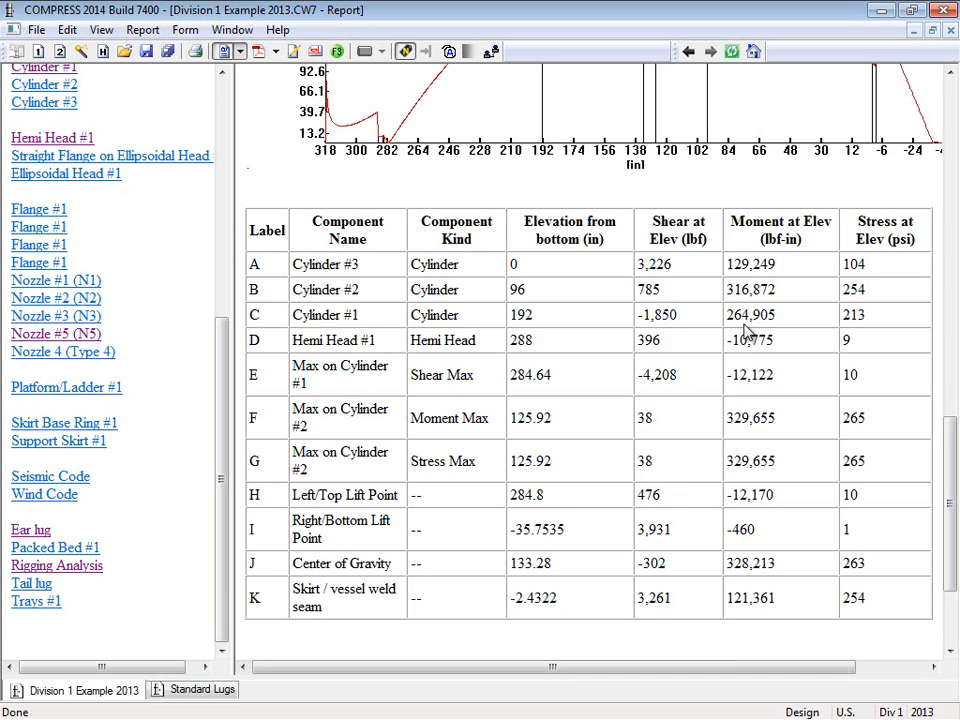
scroll("down", 3)
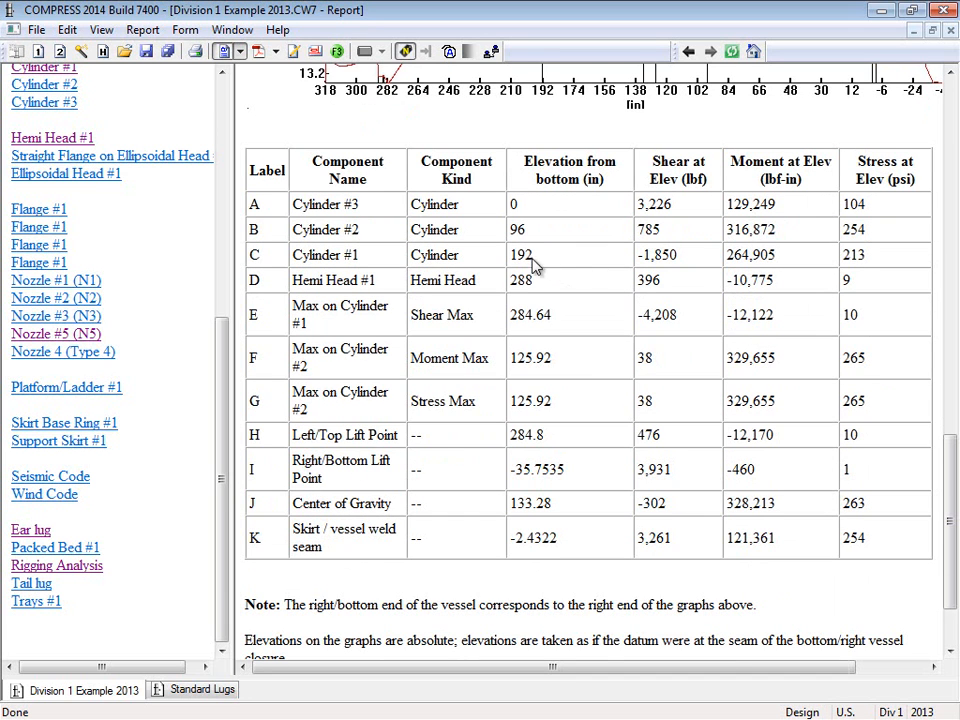
mouse_move(238, 135)
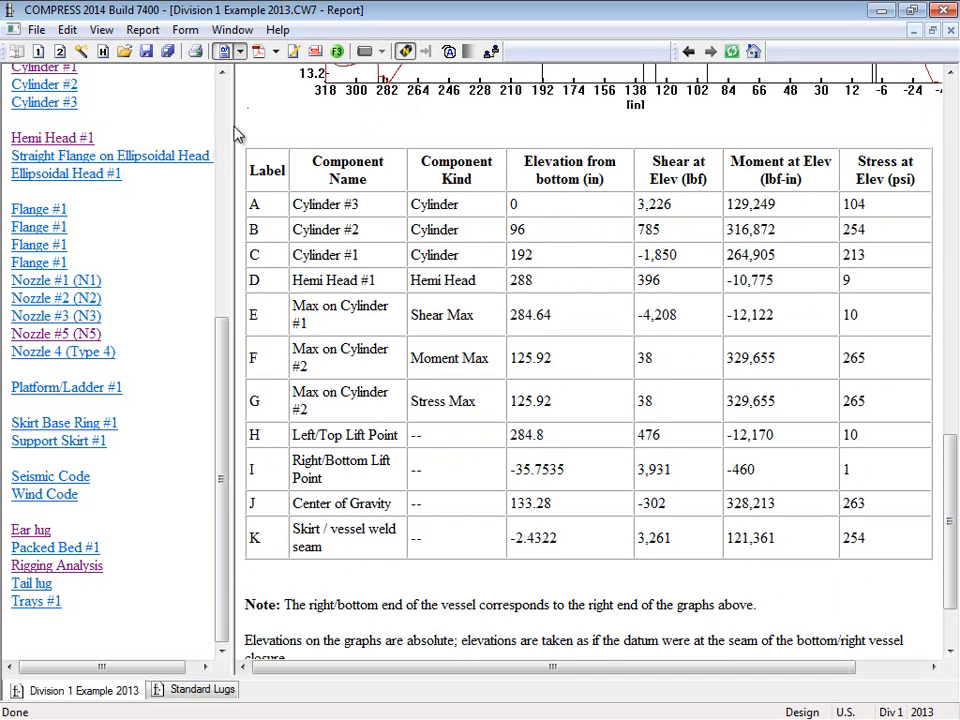